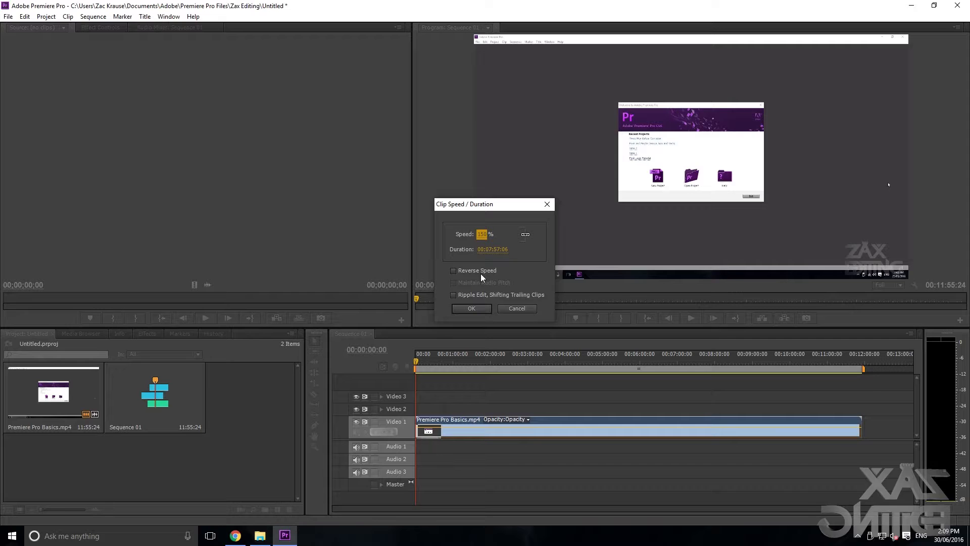
Step: Bring up Clip Speed/Duration for the Premiere Pro Basics clip, still at 100%
click(489, 234)
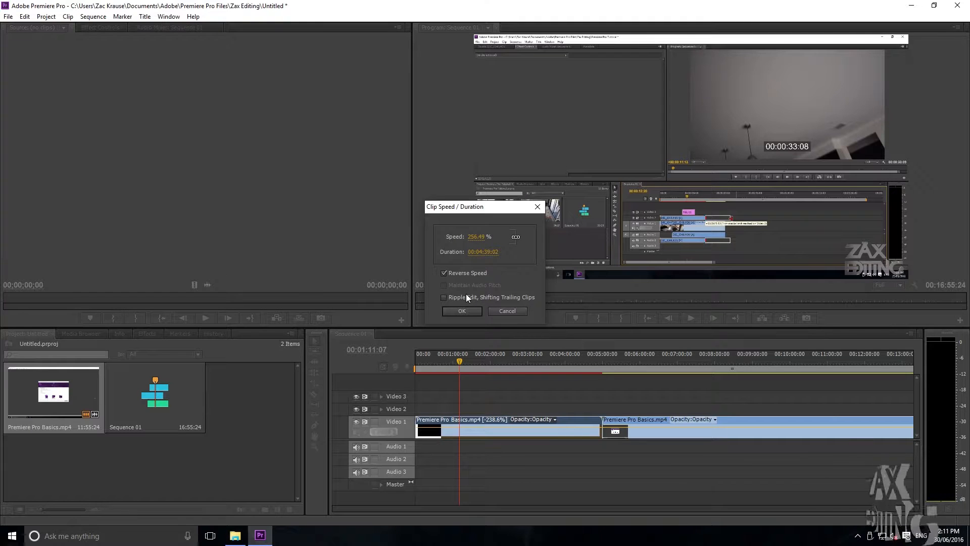
Step: Toggle Reverse Speed for the first clip part in Clip Speed/Duration
click(443, 272)
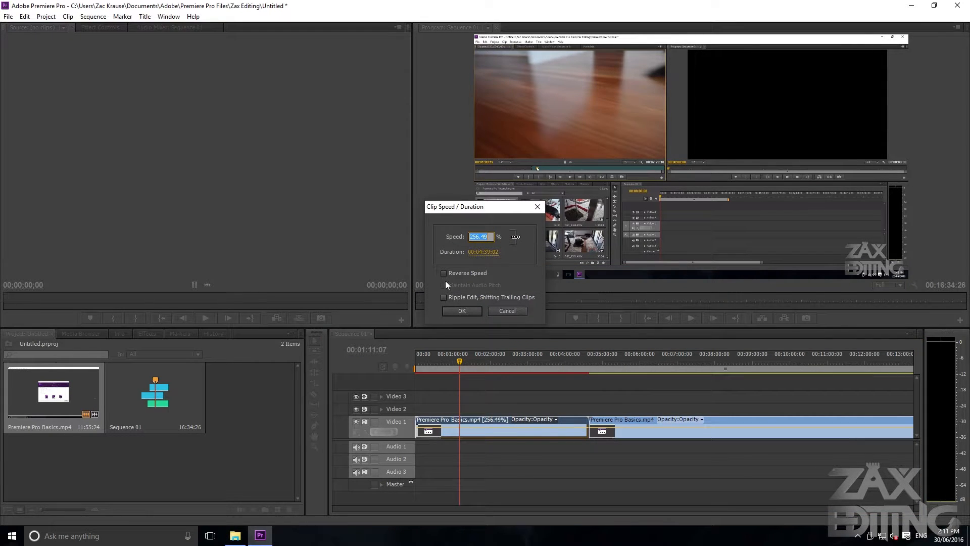